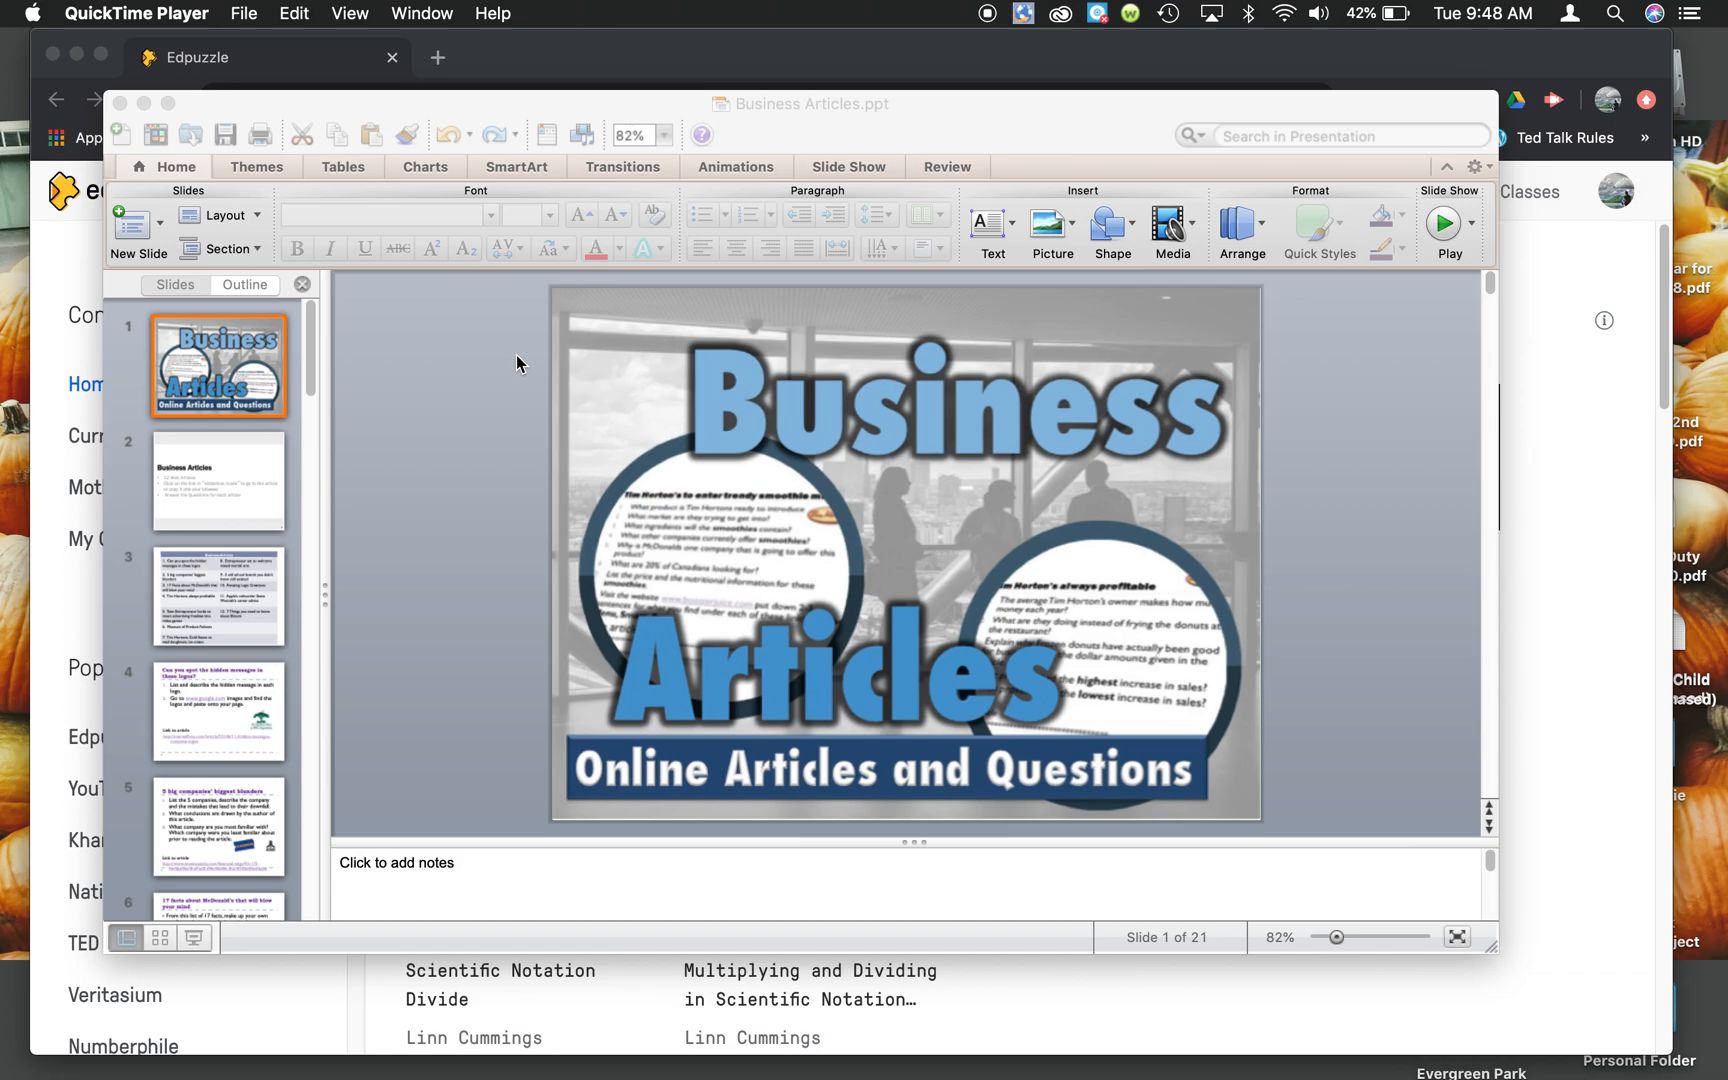
Step: Make the Business Articles presentation the active PowerPoint window
left_click(800, 102)
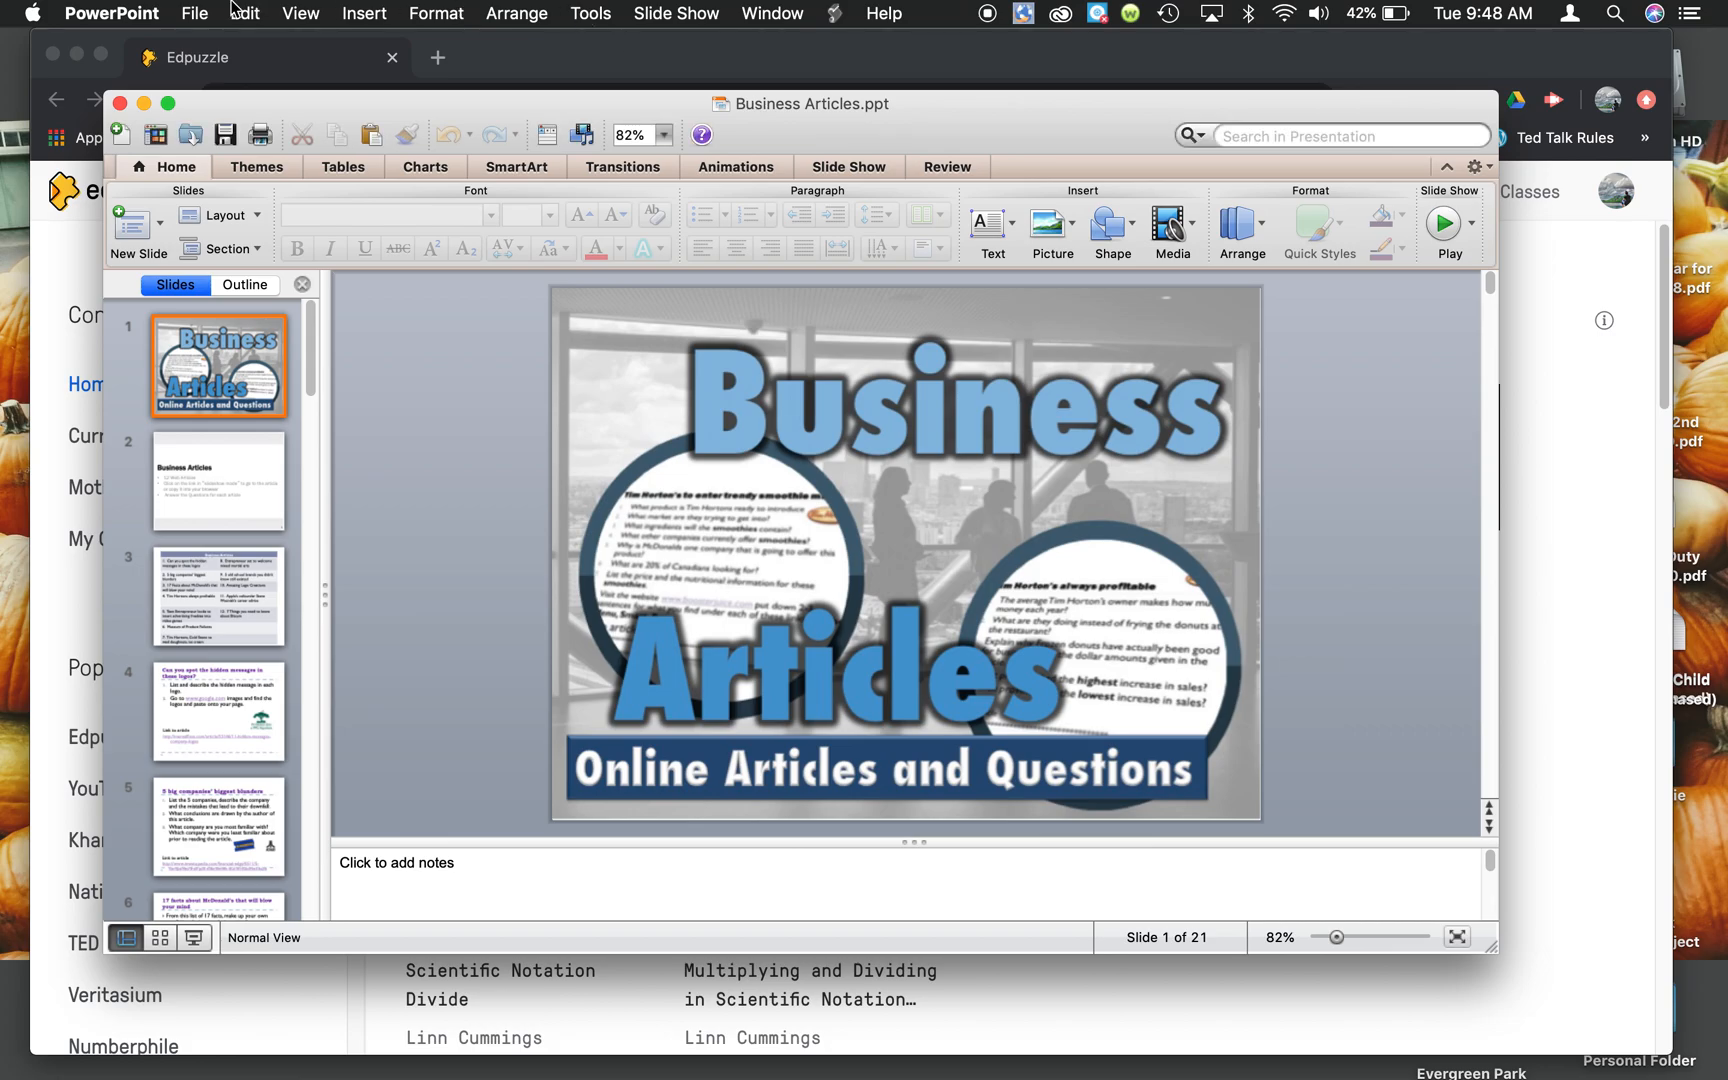
mouse_move(736, 94)
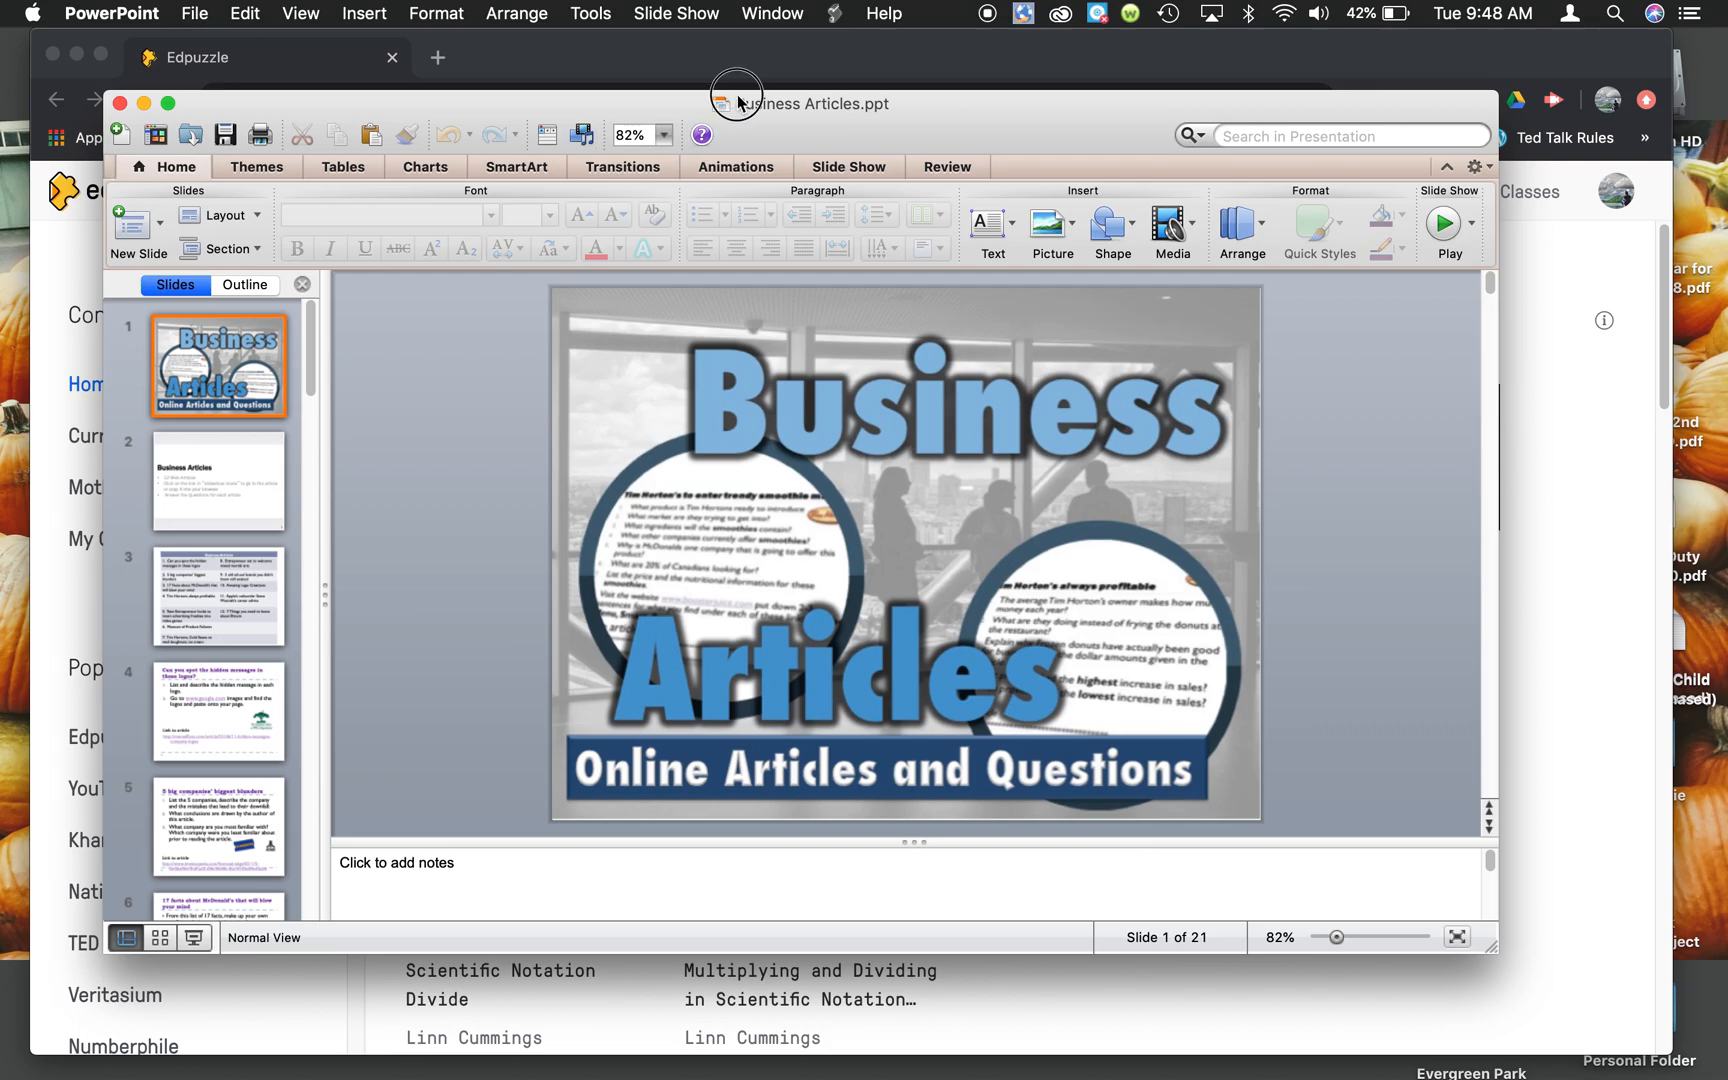
Step: Export the Business Articles deck as a movie to the Desktop
left_click(194, 13)
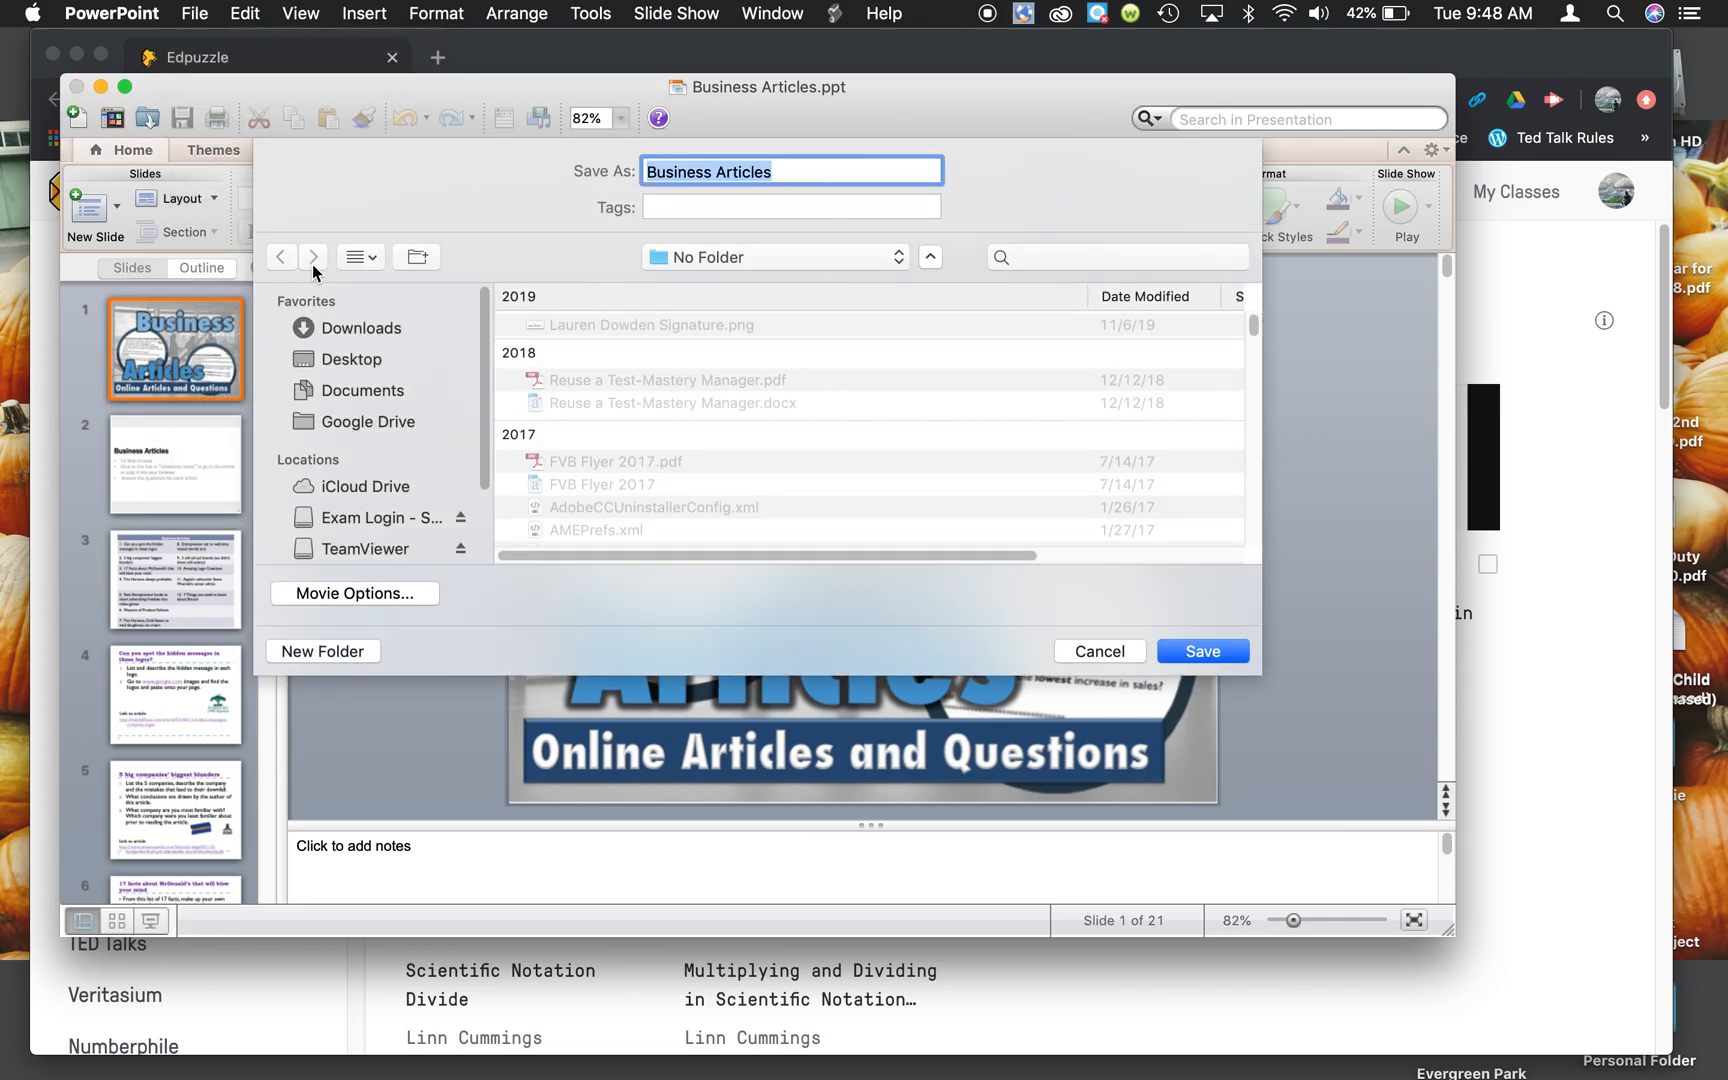
mouse_move(428, 361)
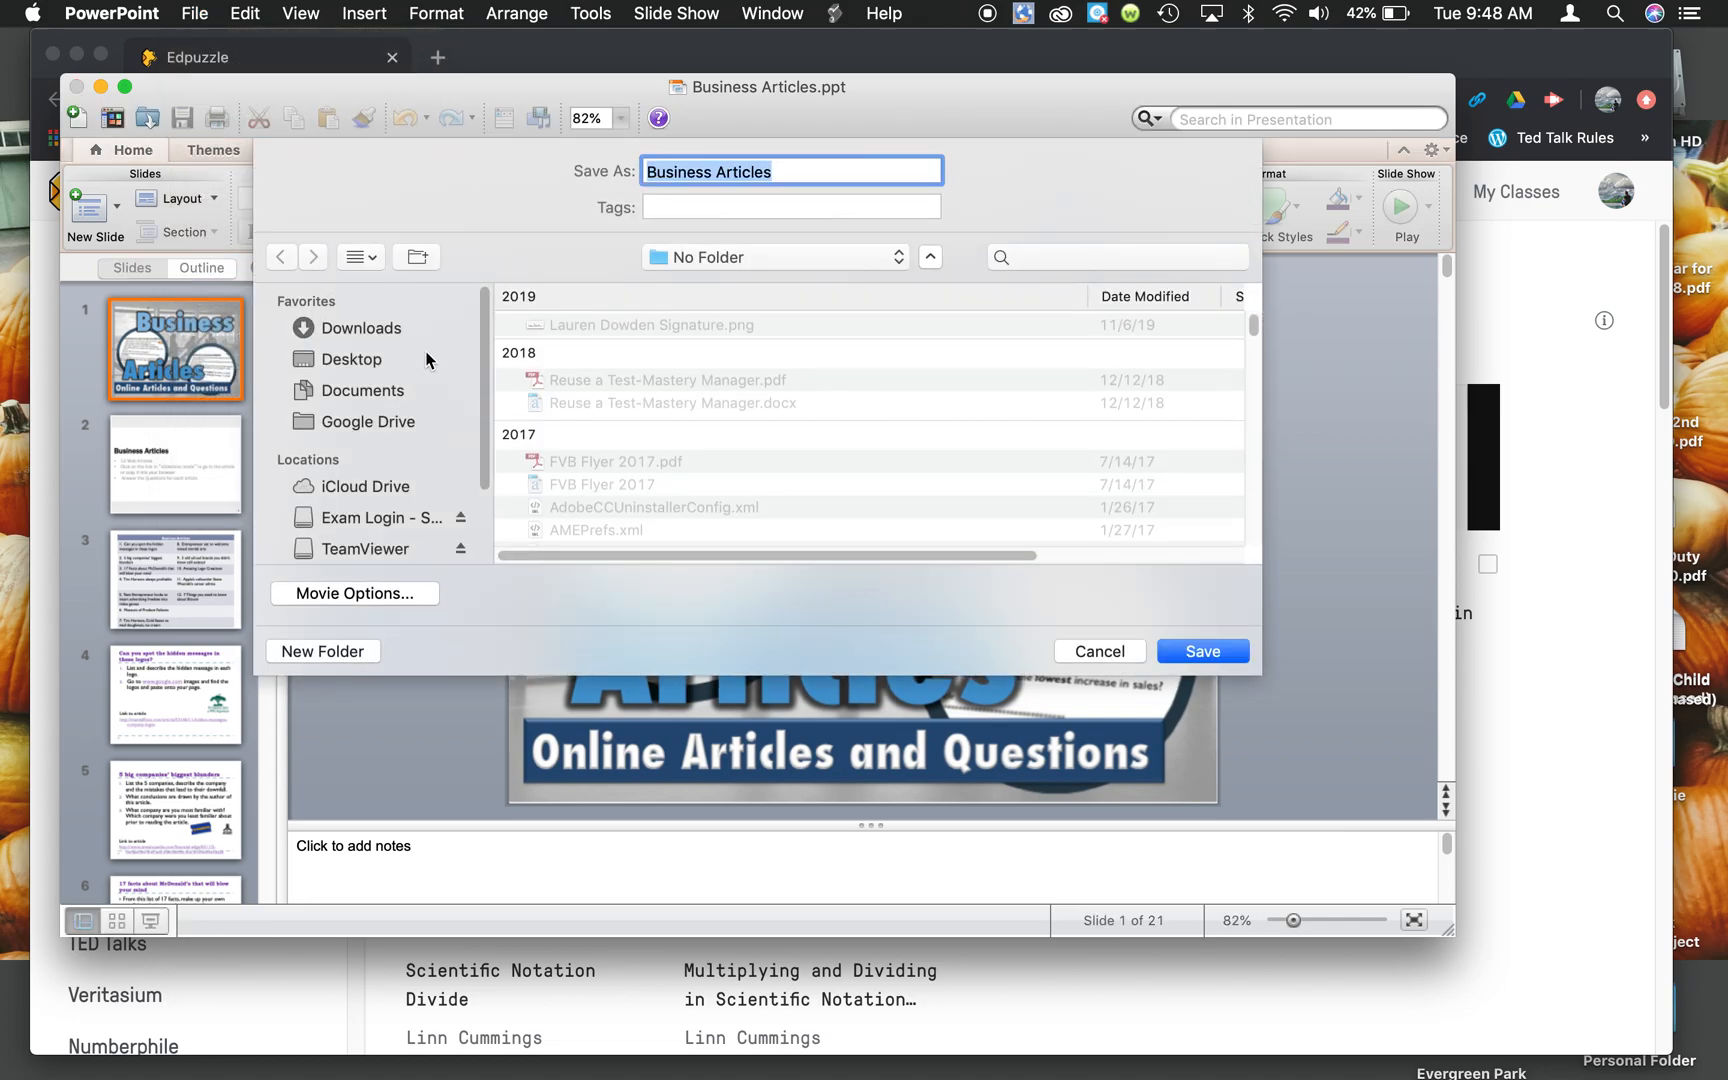
left_click(353, 359)
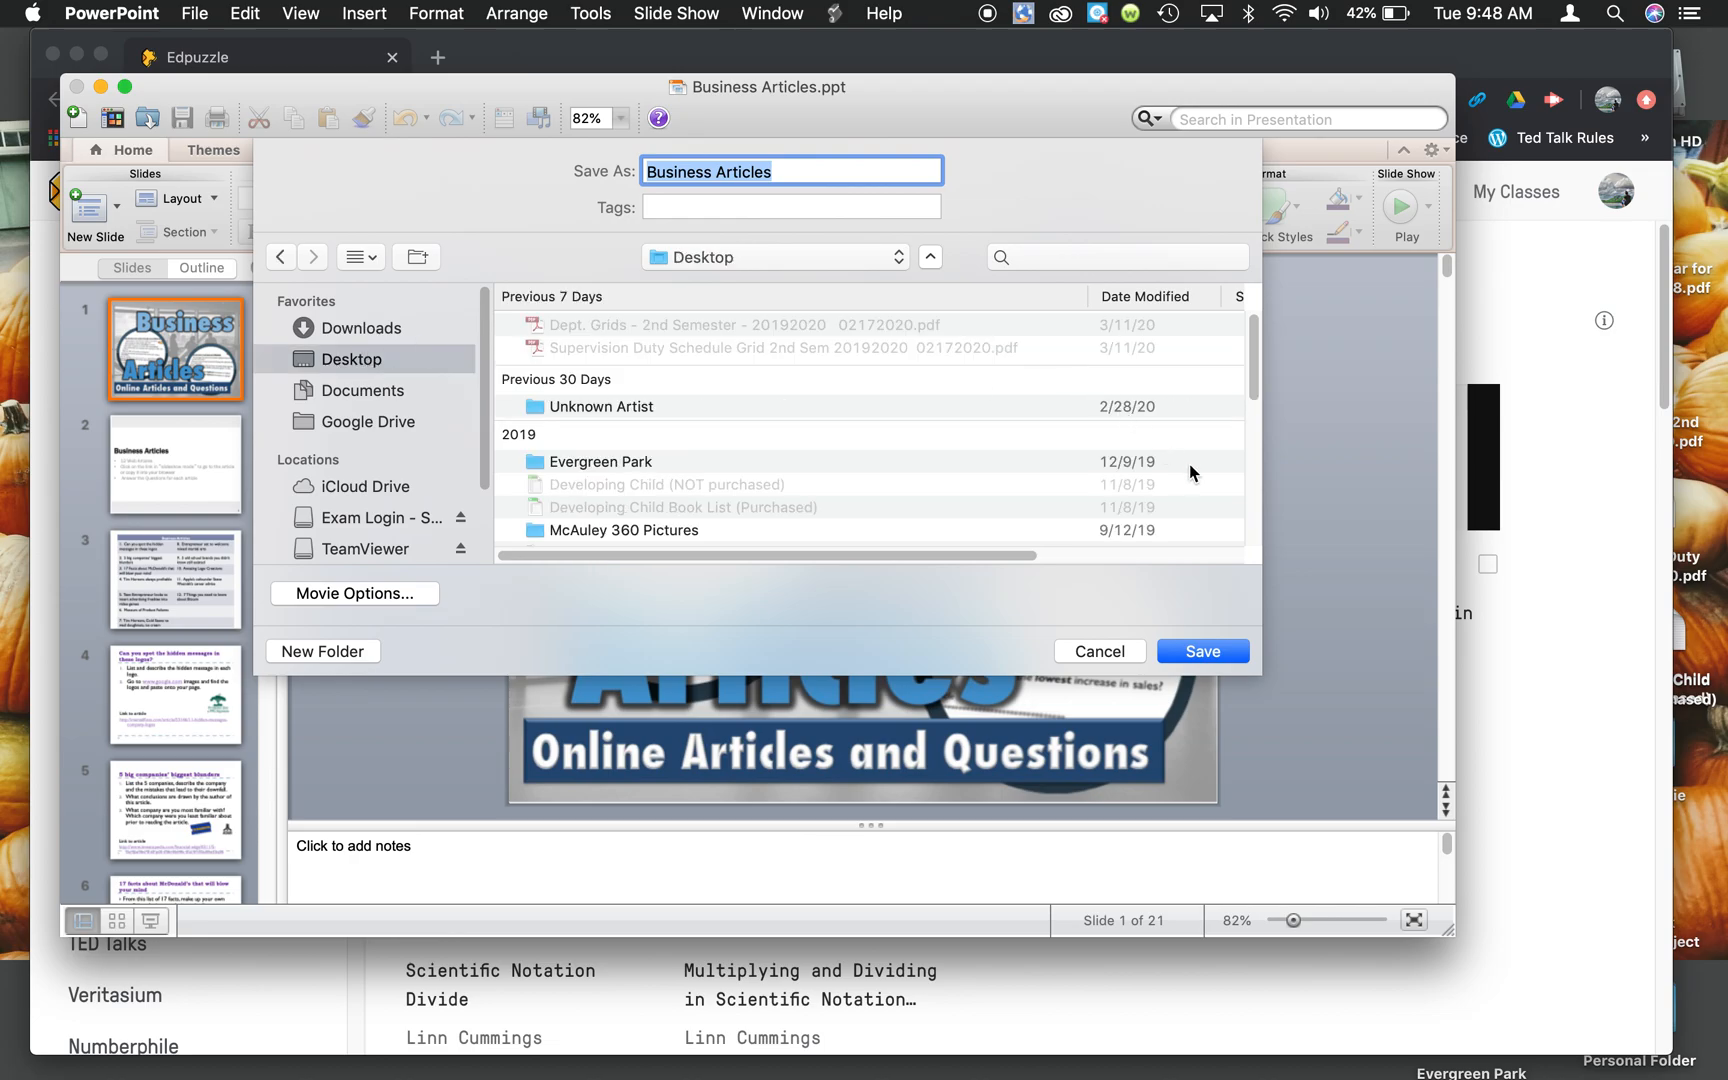
left_click(1201, 650)
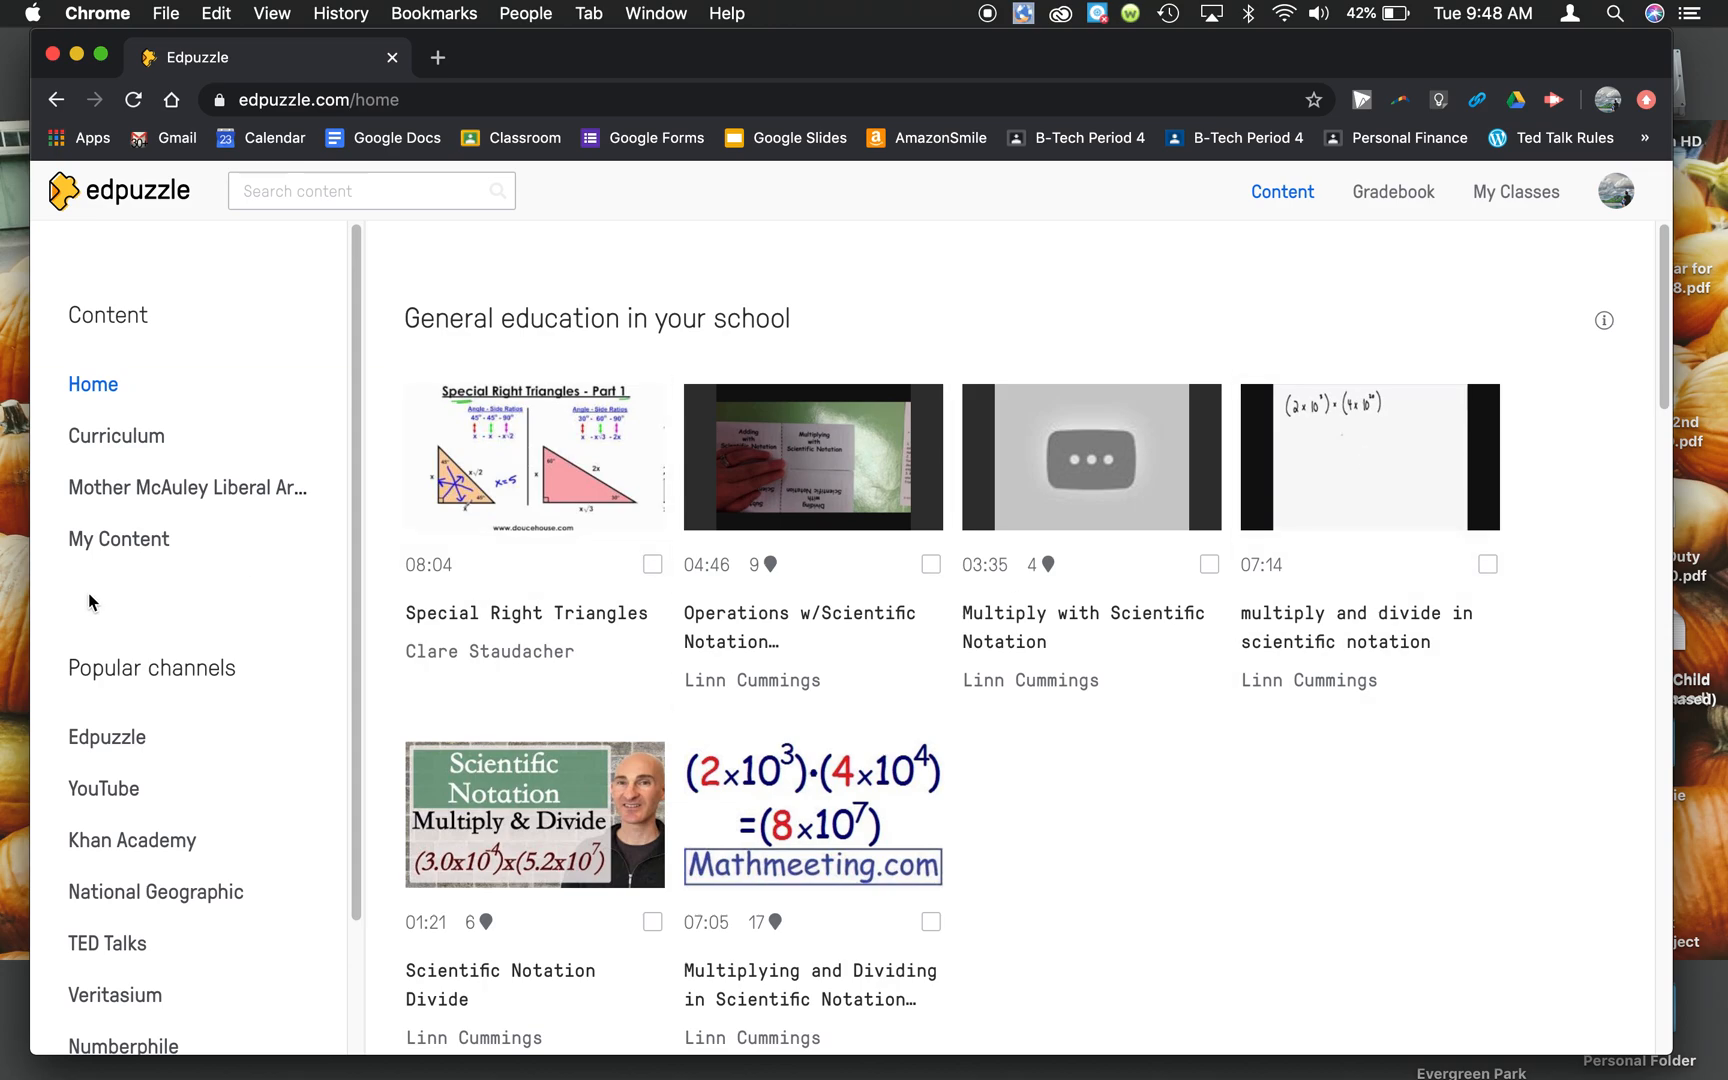
Step: Upload Business Articles.mov through My Content's Upload a video option
left_click(118, 539)
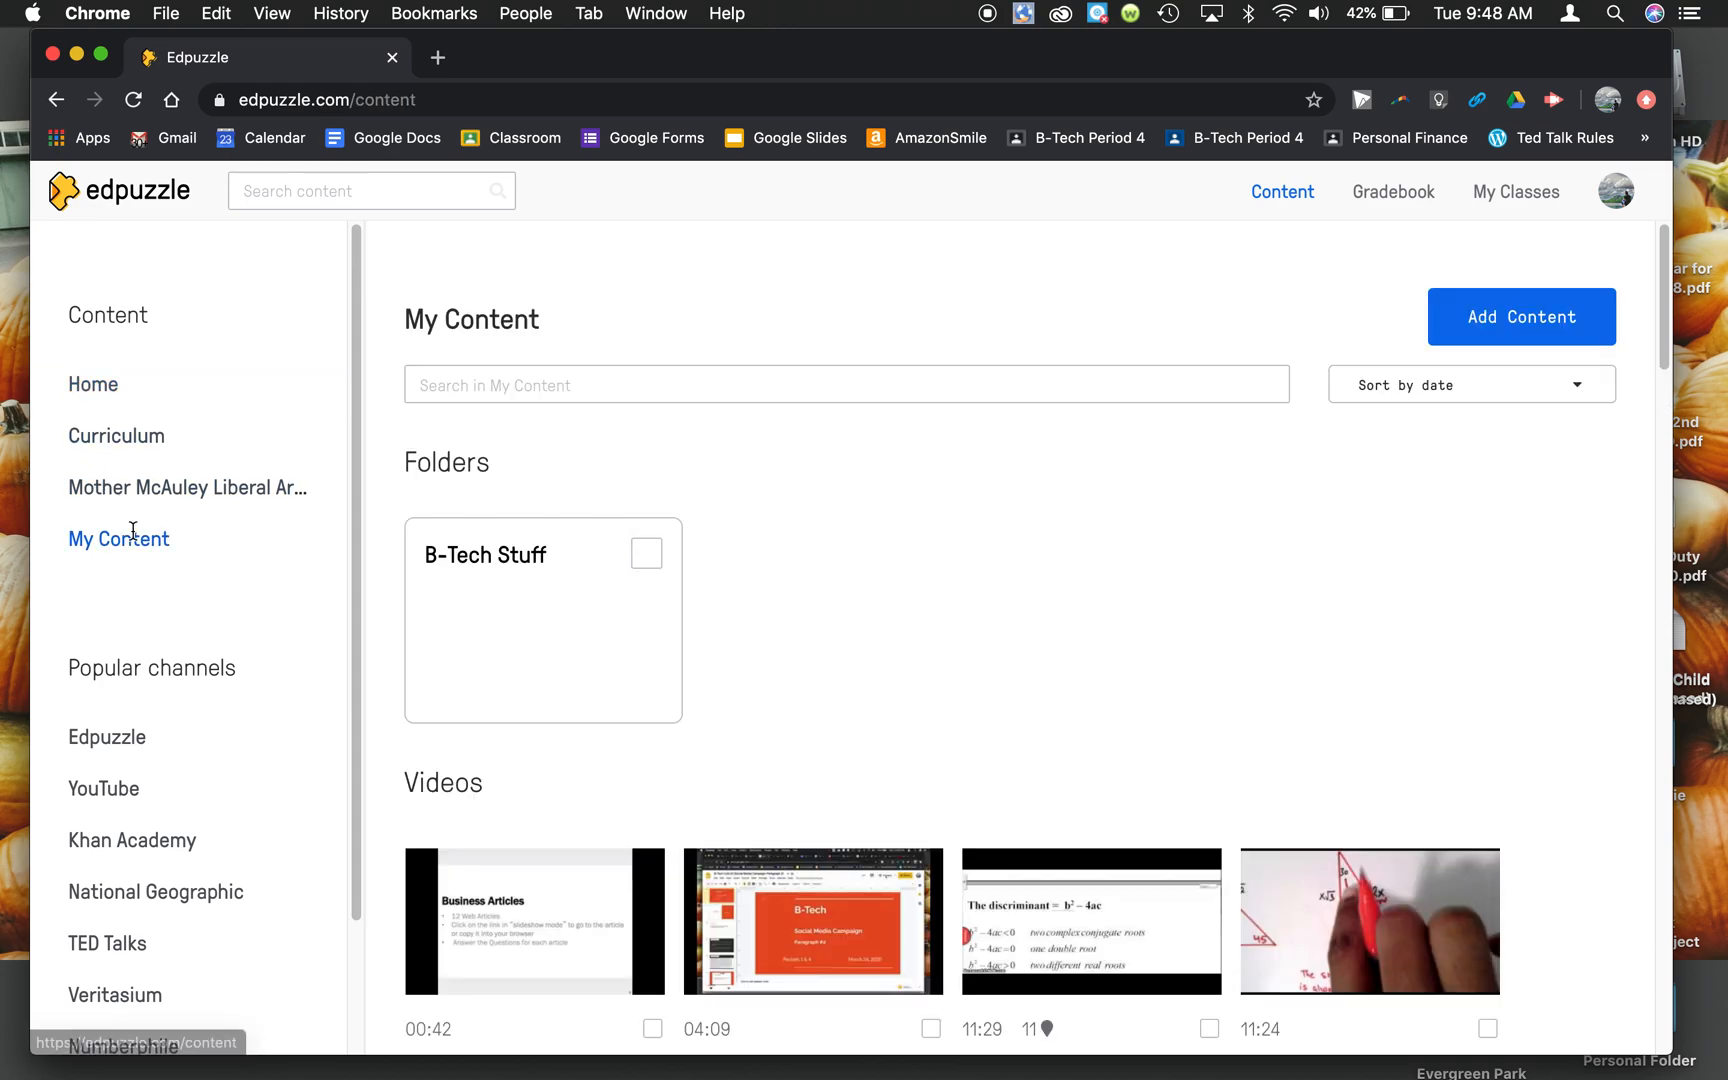
left_click(1521, 316)
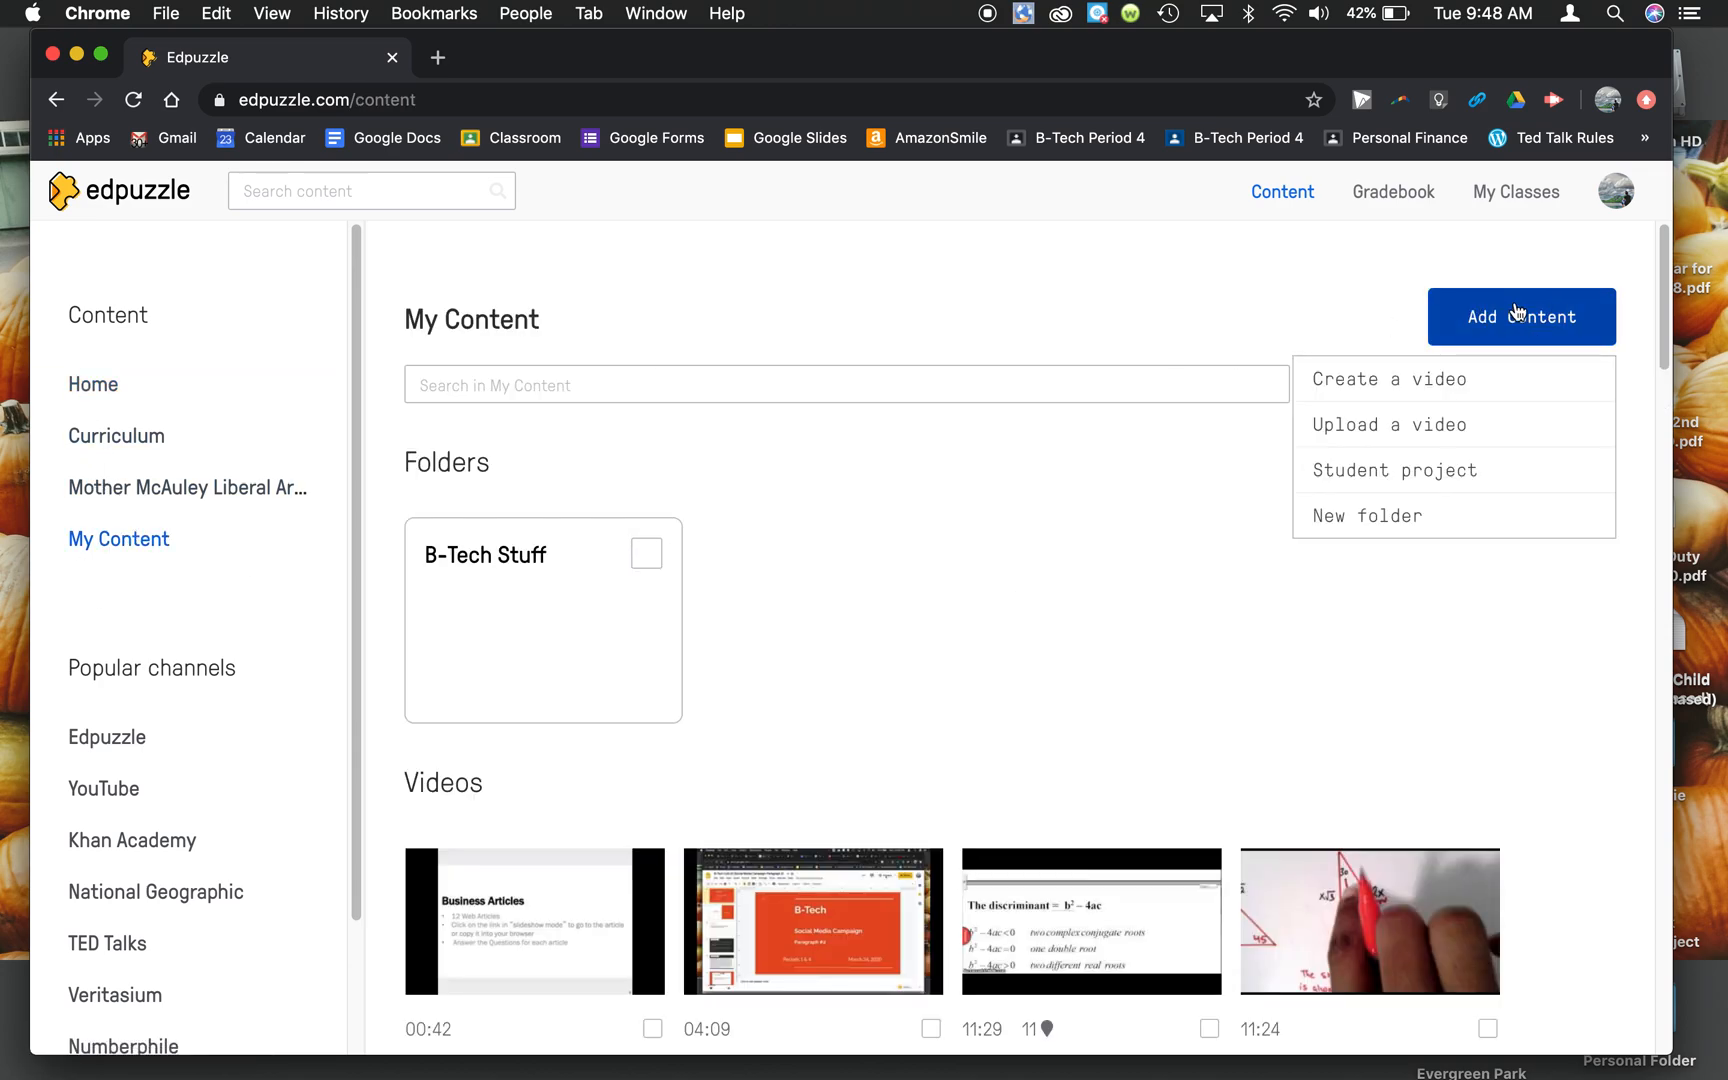
left_click(1389, 424)
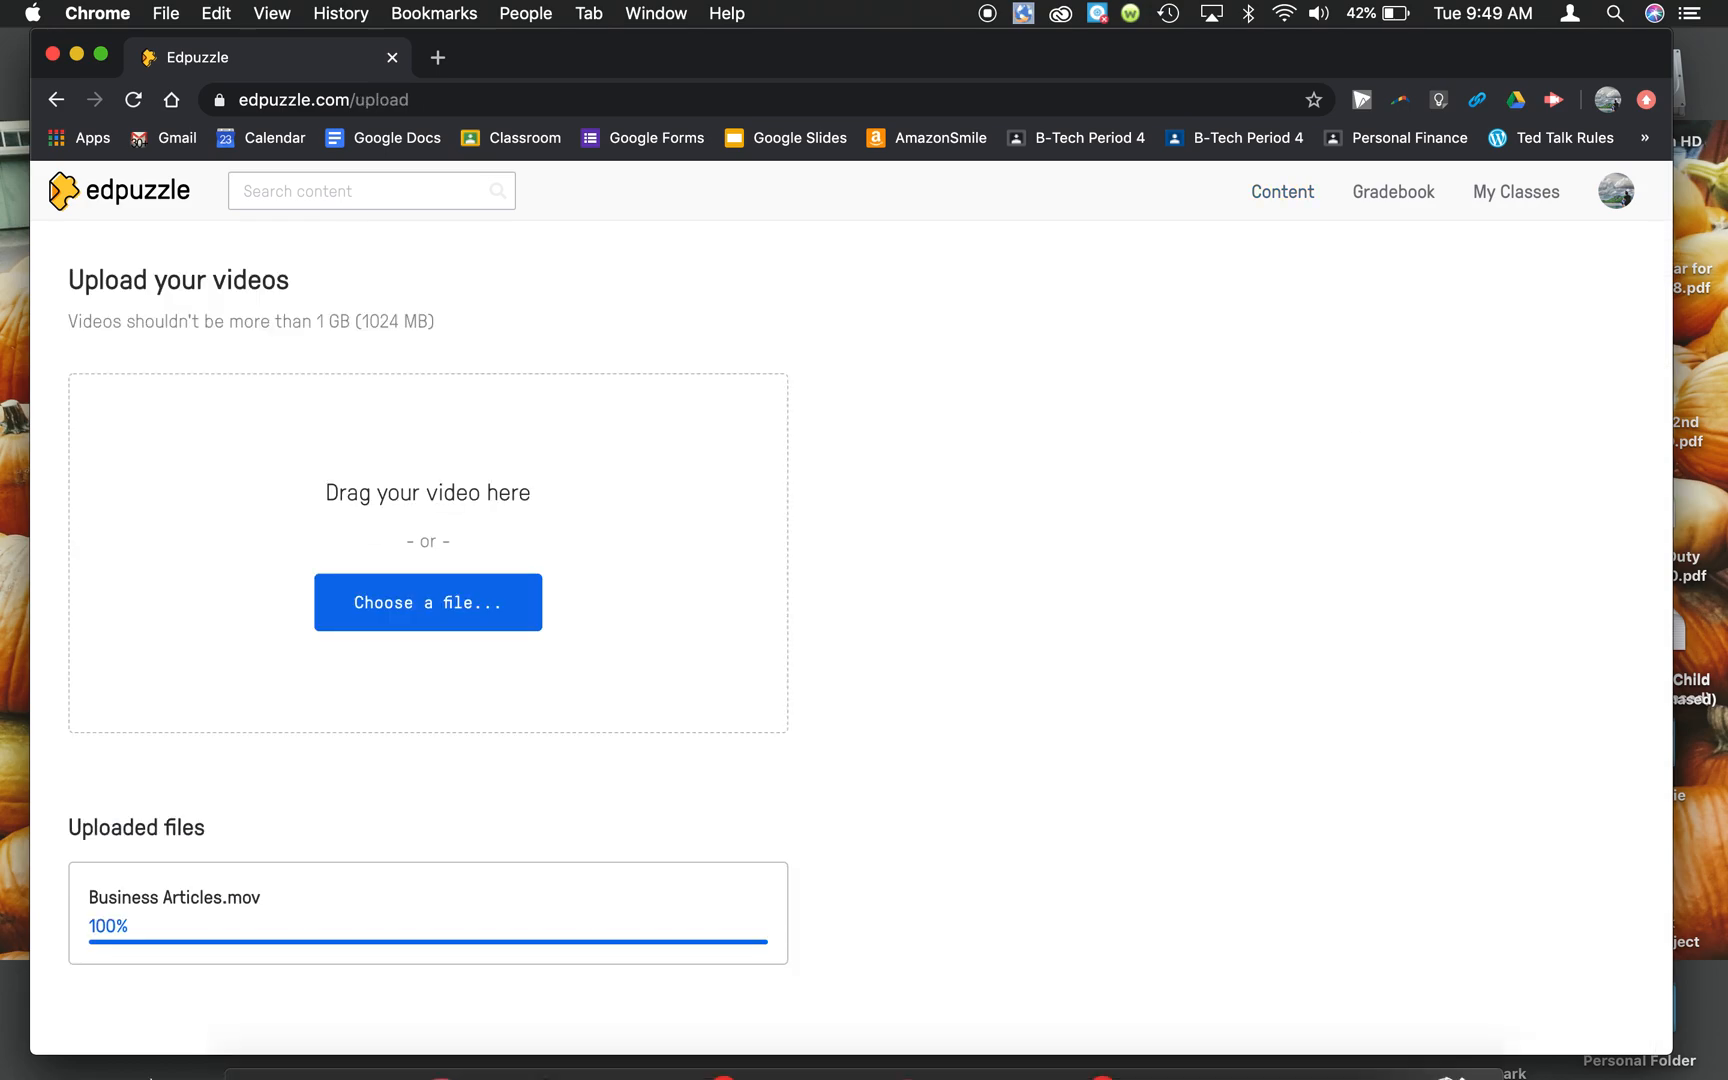
left_click(270, 1027)
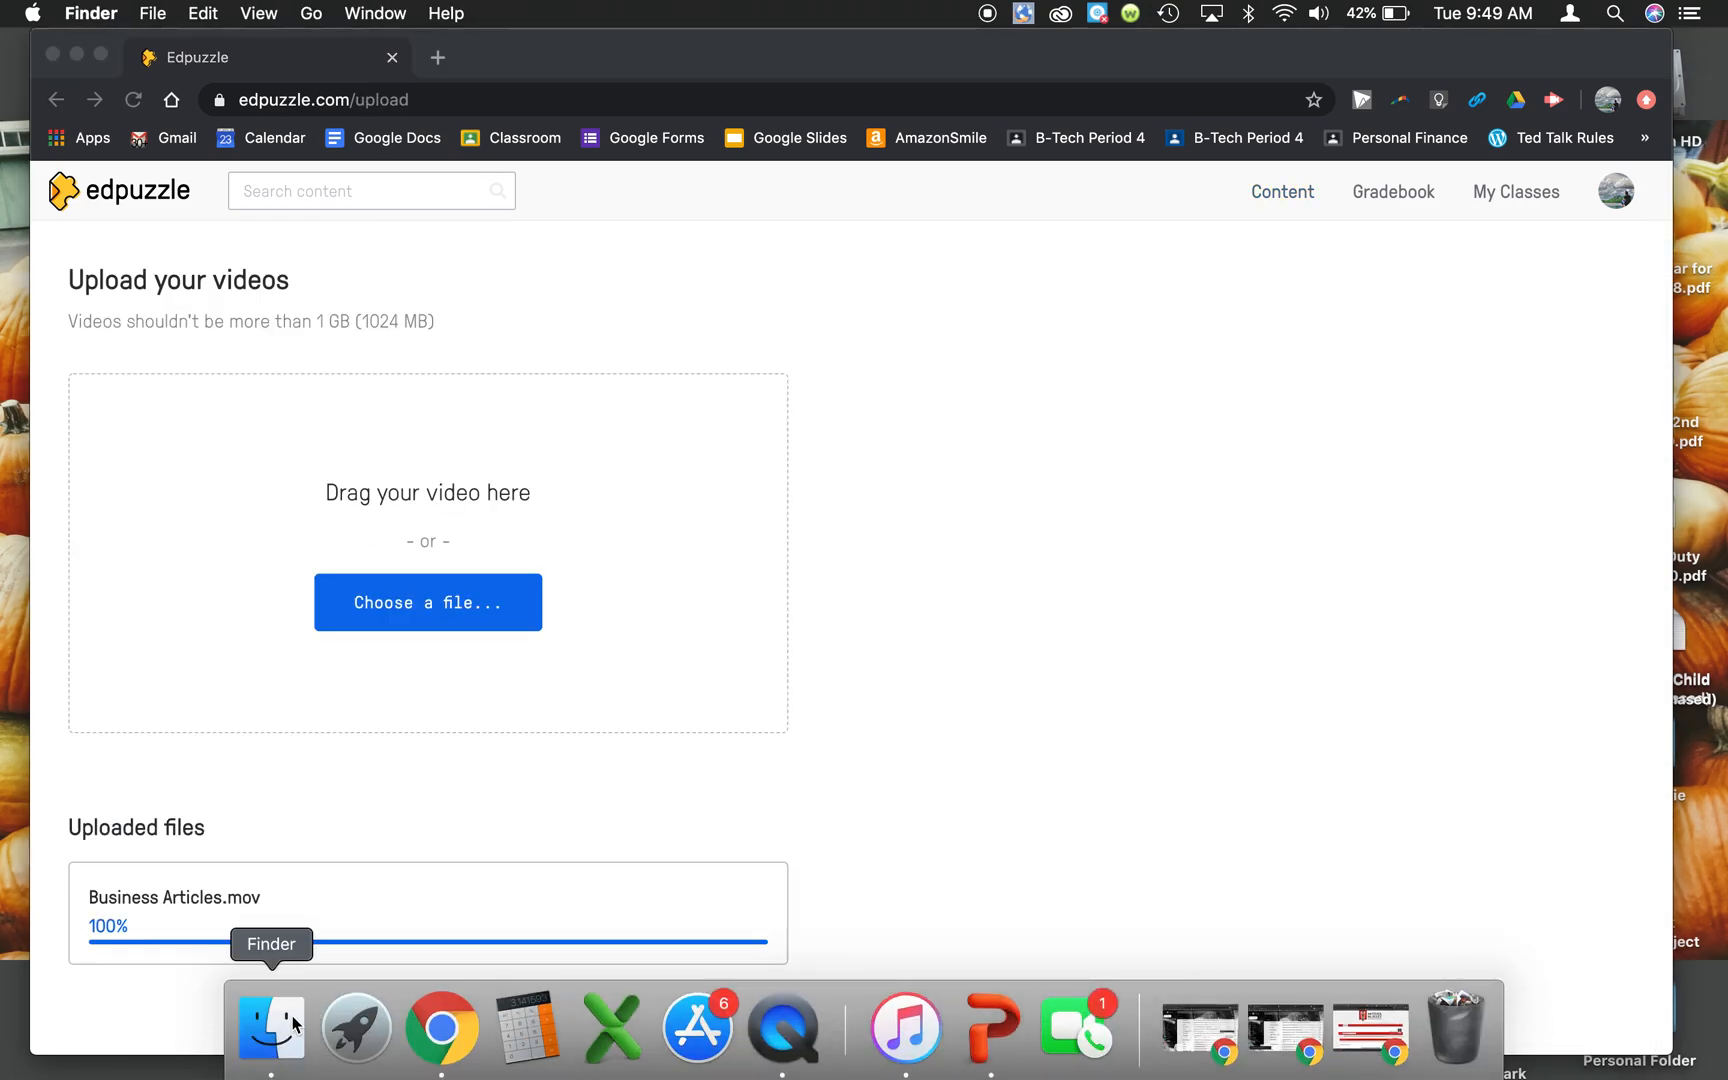
left_click(271, 1027)
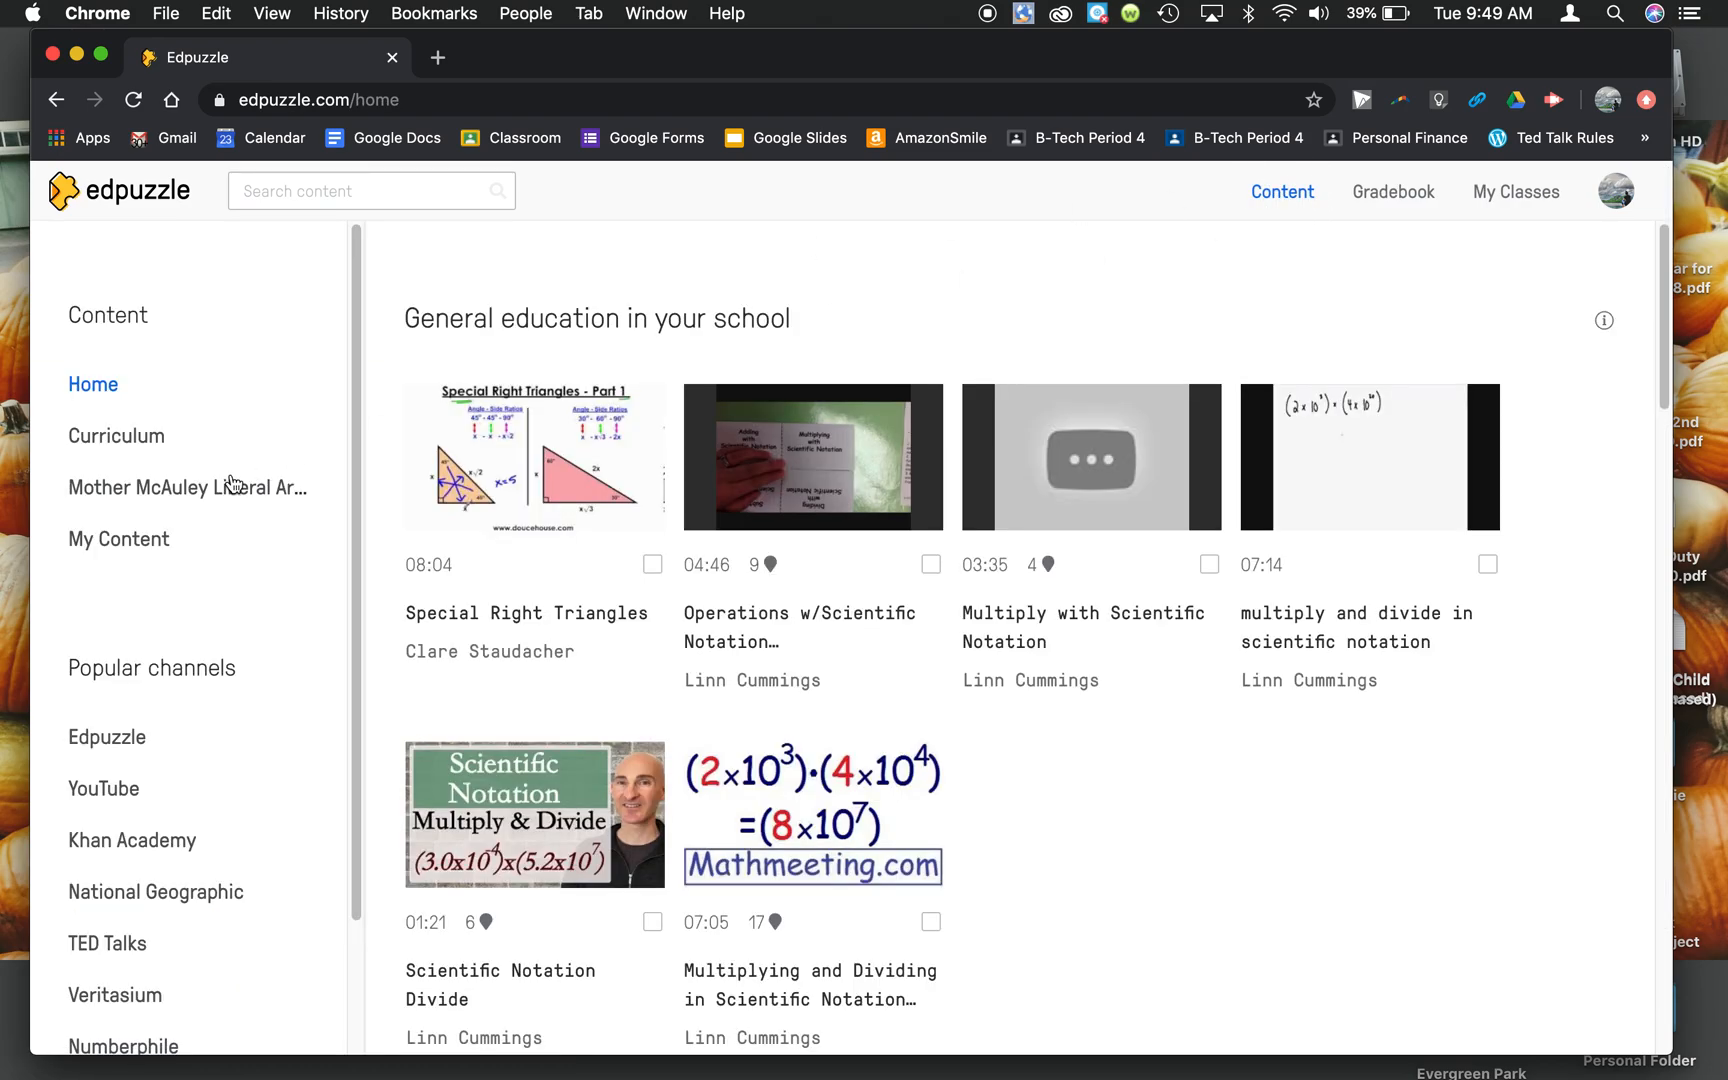
Step: Open the Business Articles video from My Content in the editor
left_click(118, 539)
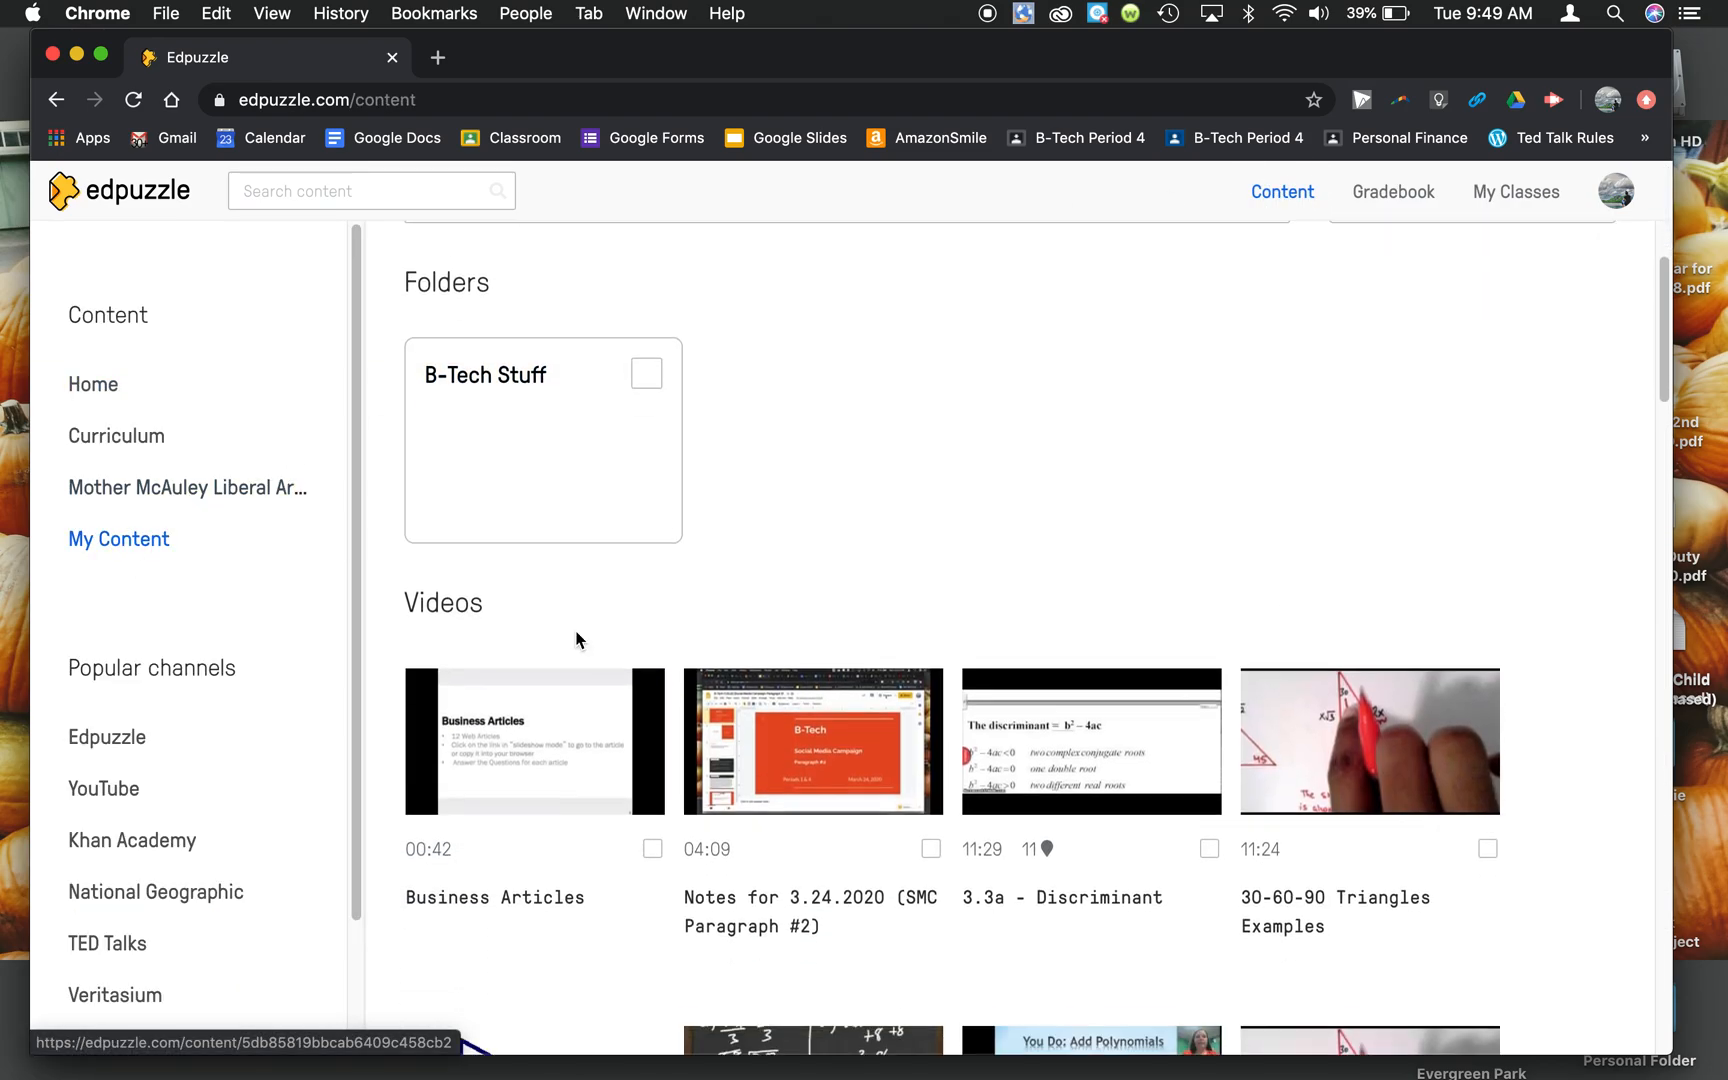
left_click(534, 741)
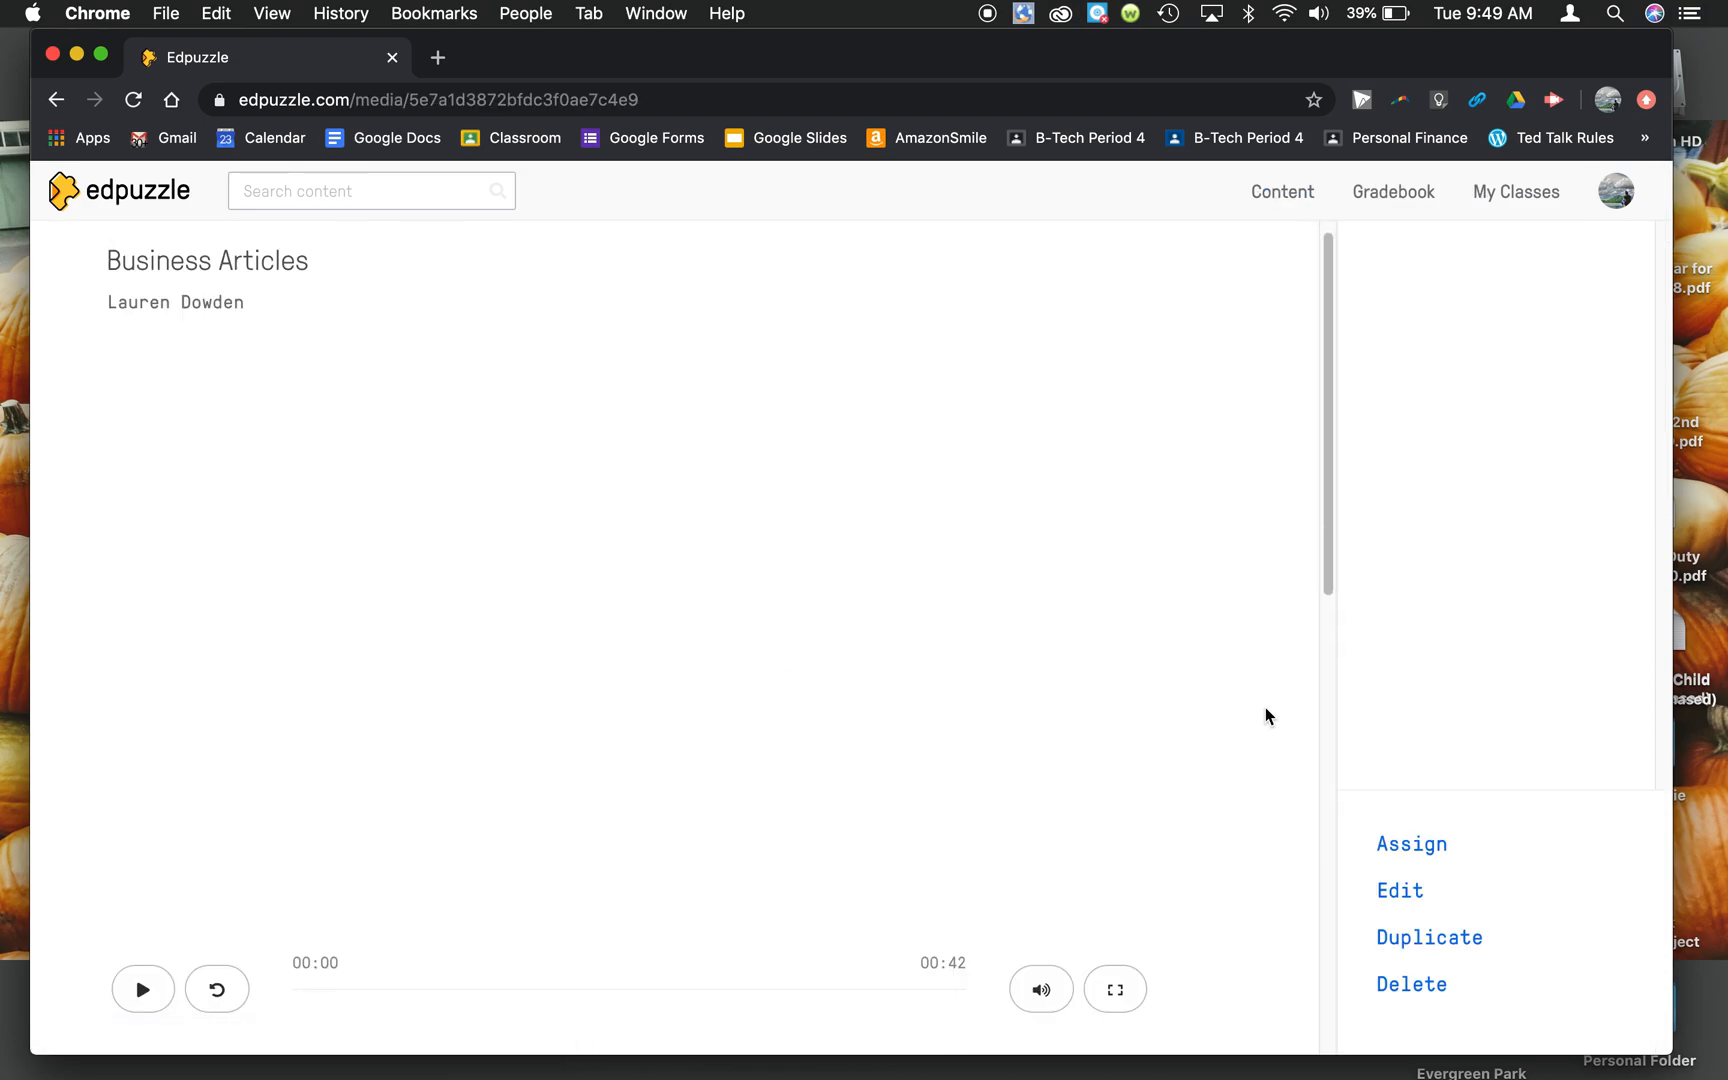
mouse_move(1091, 687)
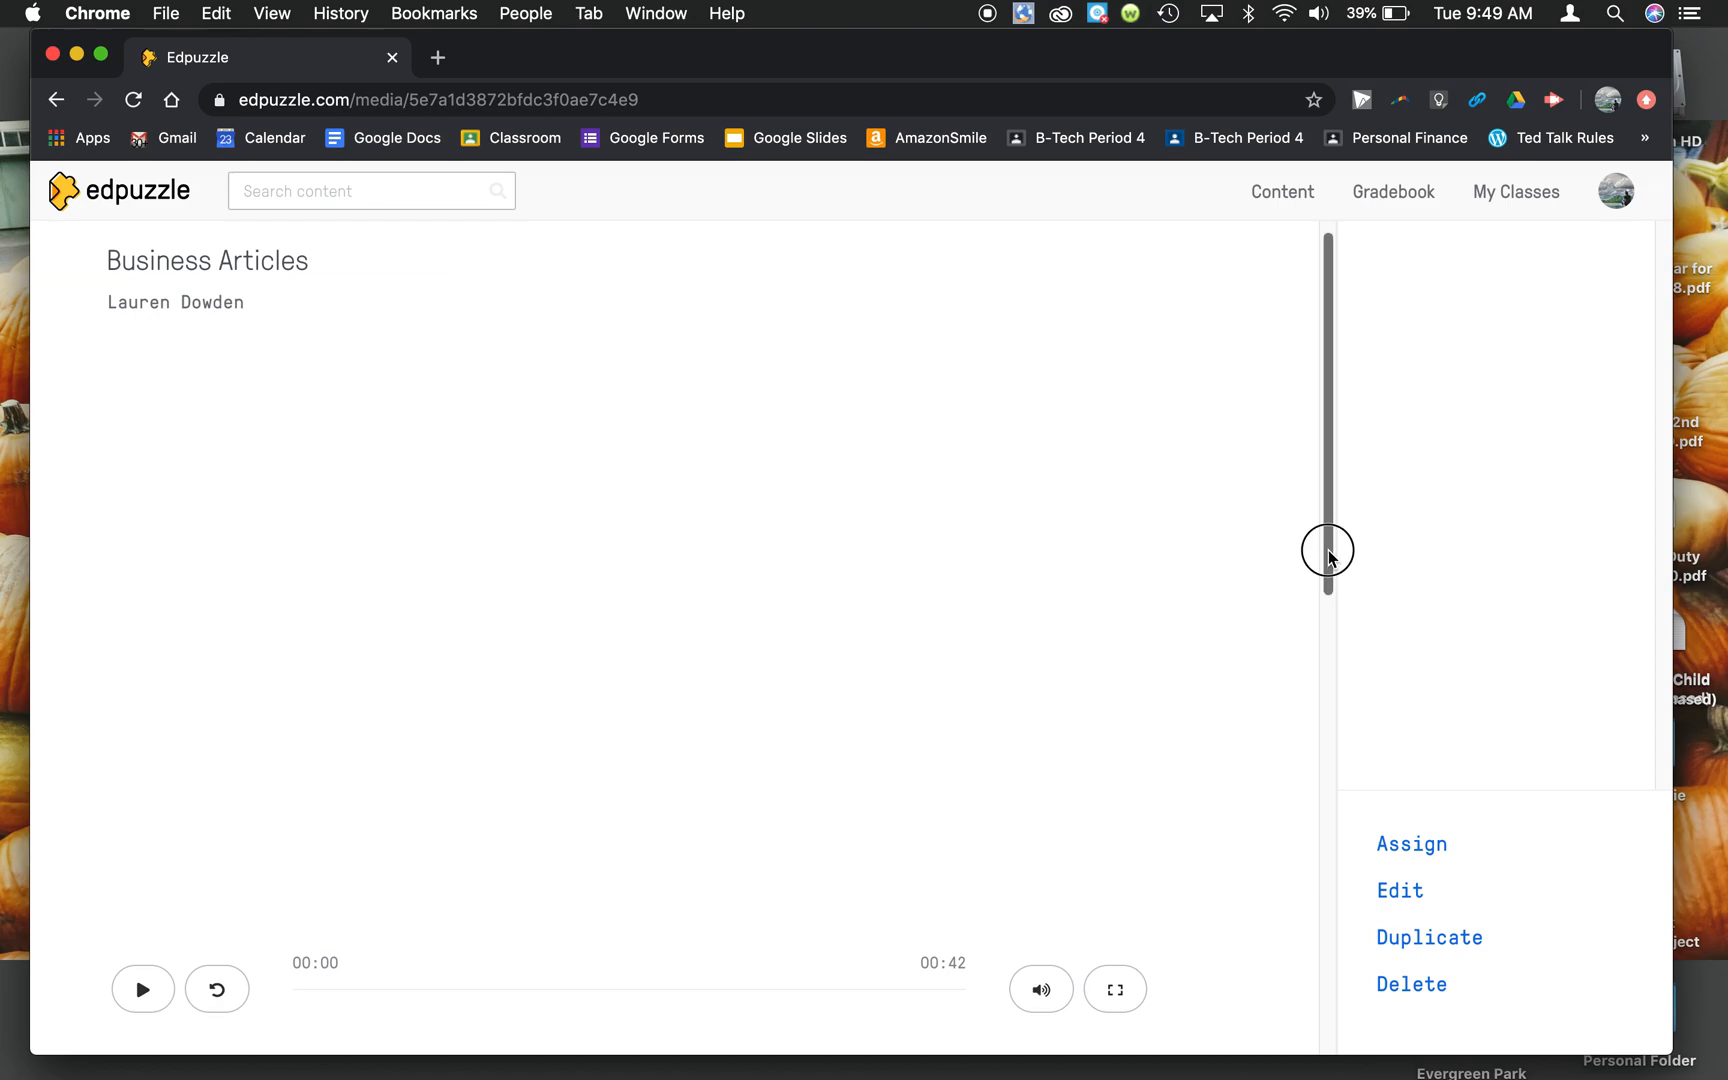
left_click(1398, 890)
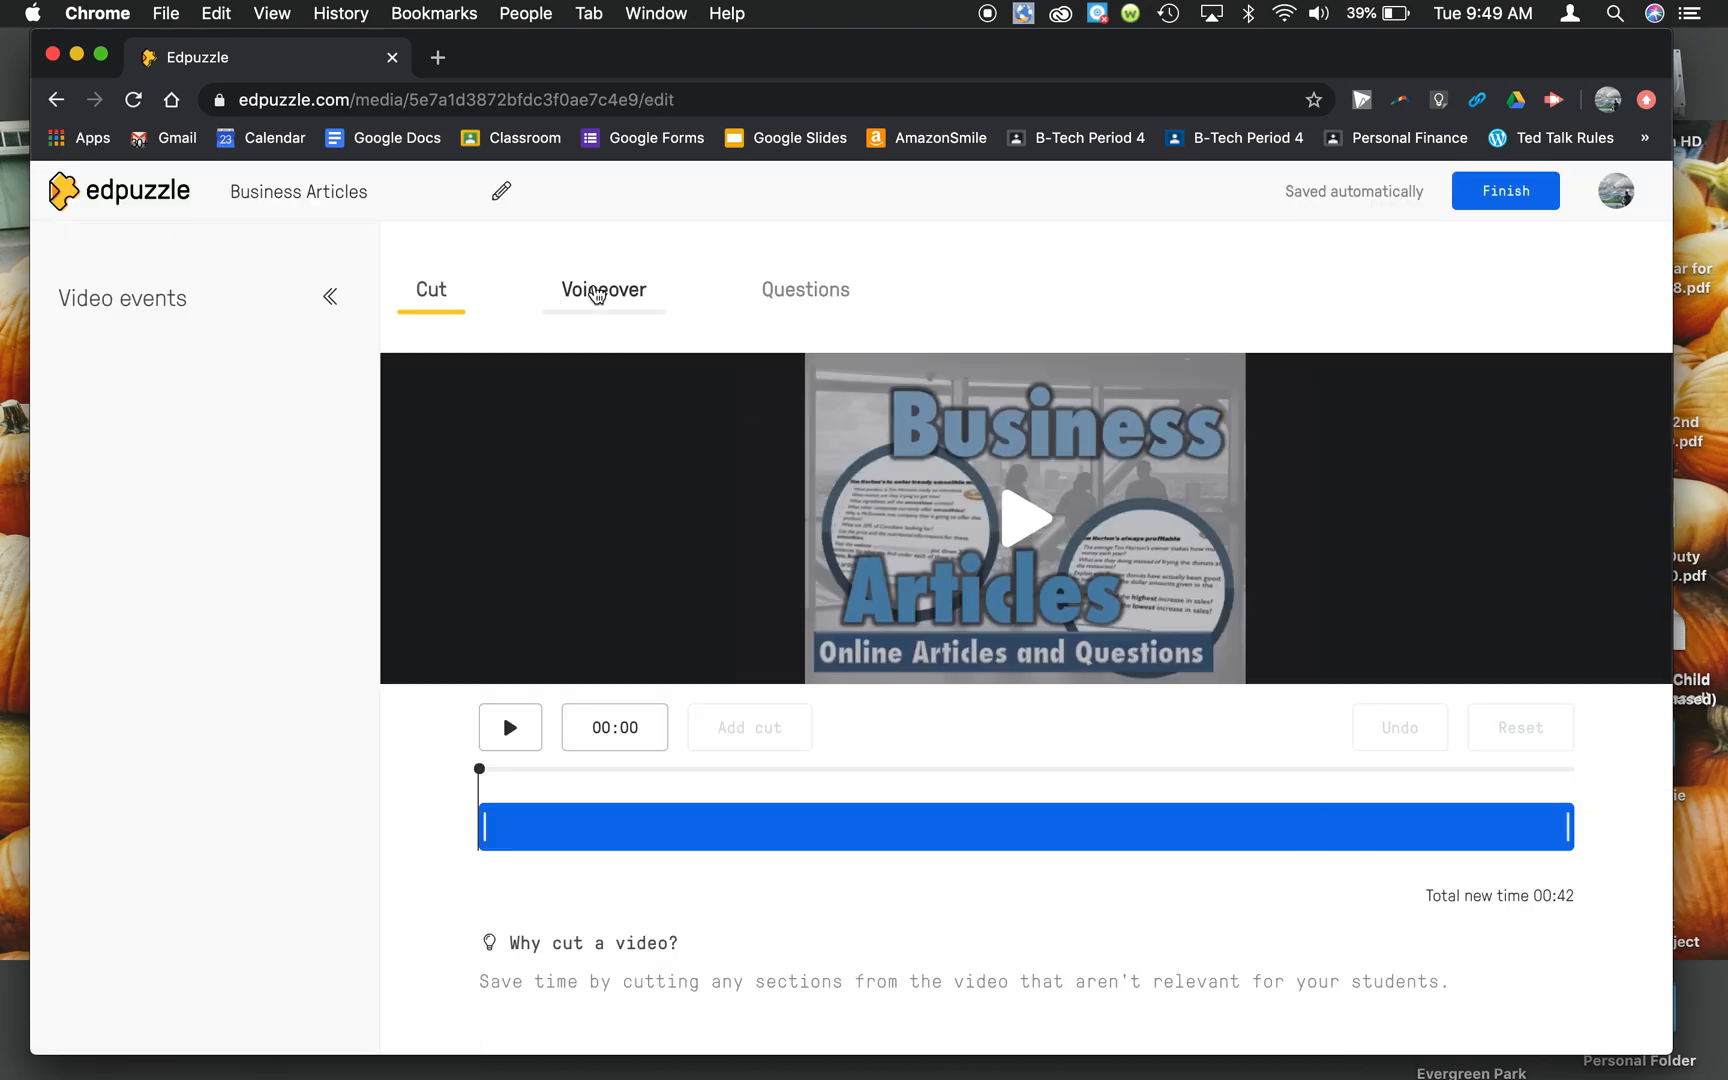
Step: Record a voiceover narration from 00:01 to 00:09 on the video
left_click(603, 290)
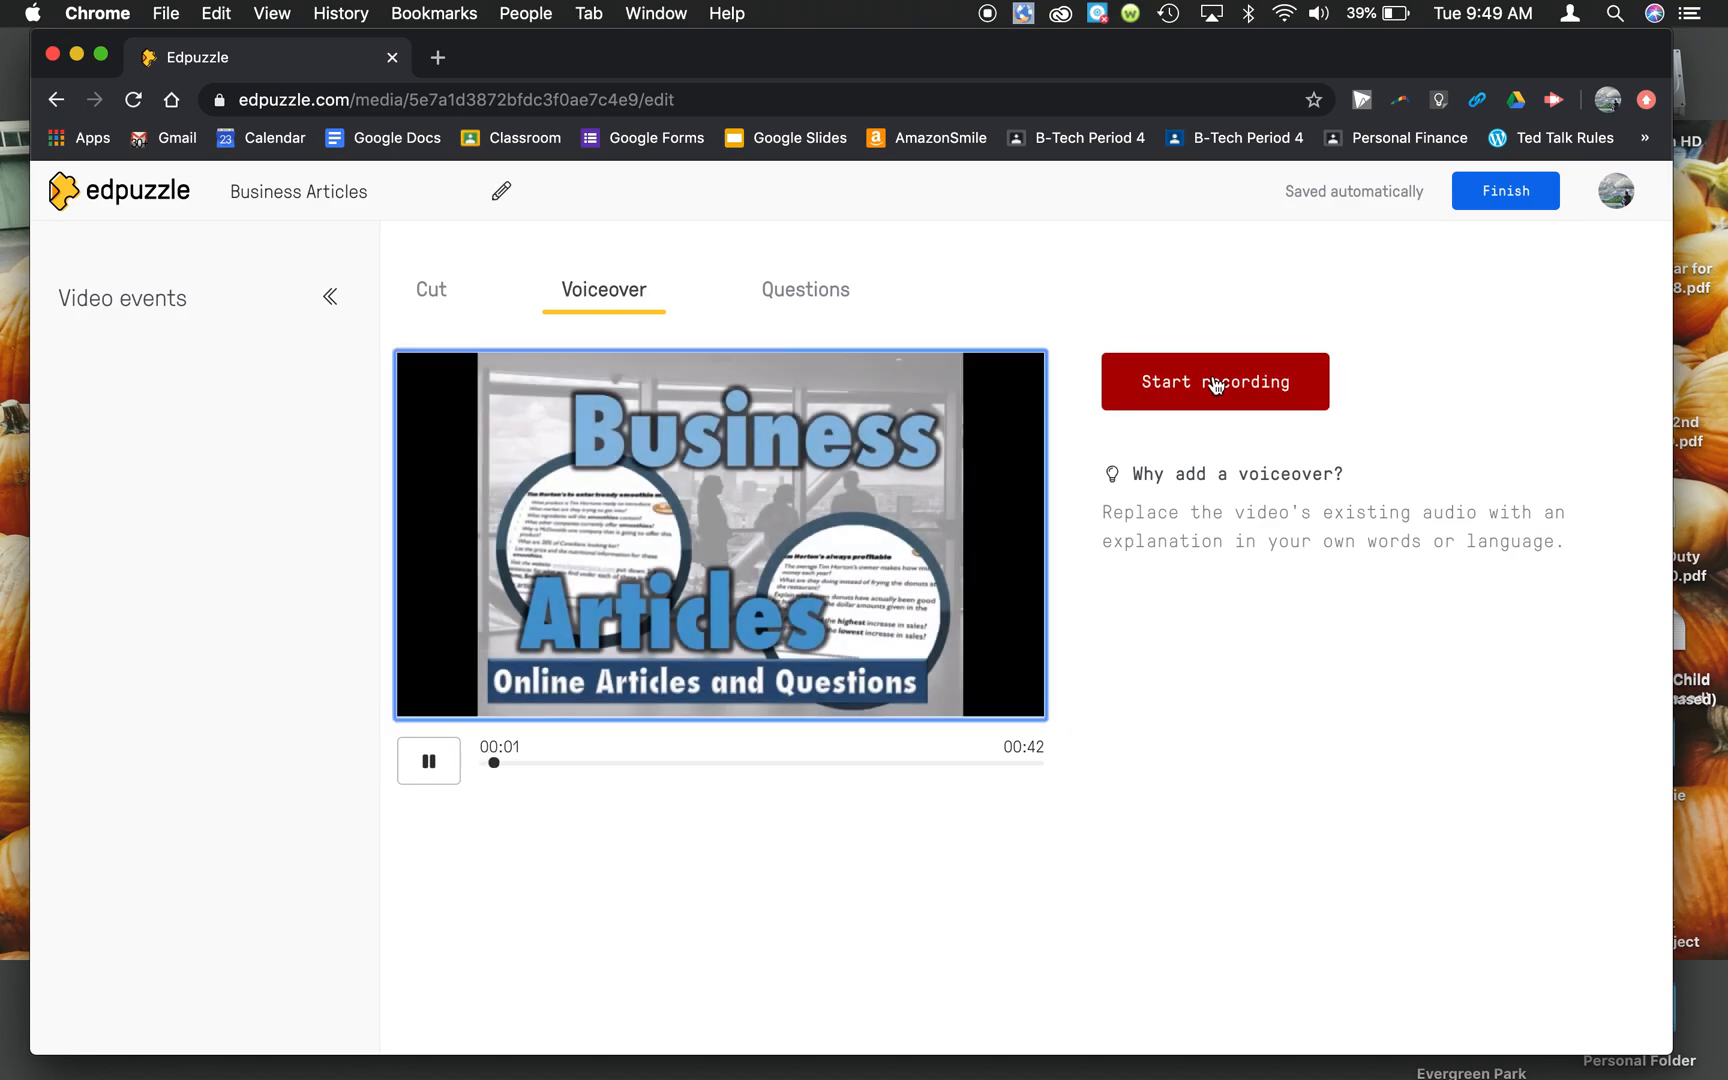
left_click(1214, 381)
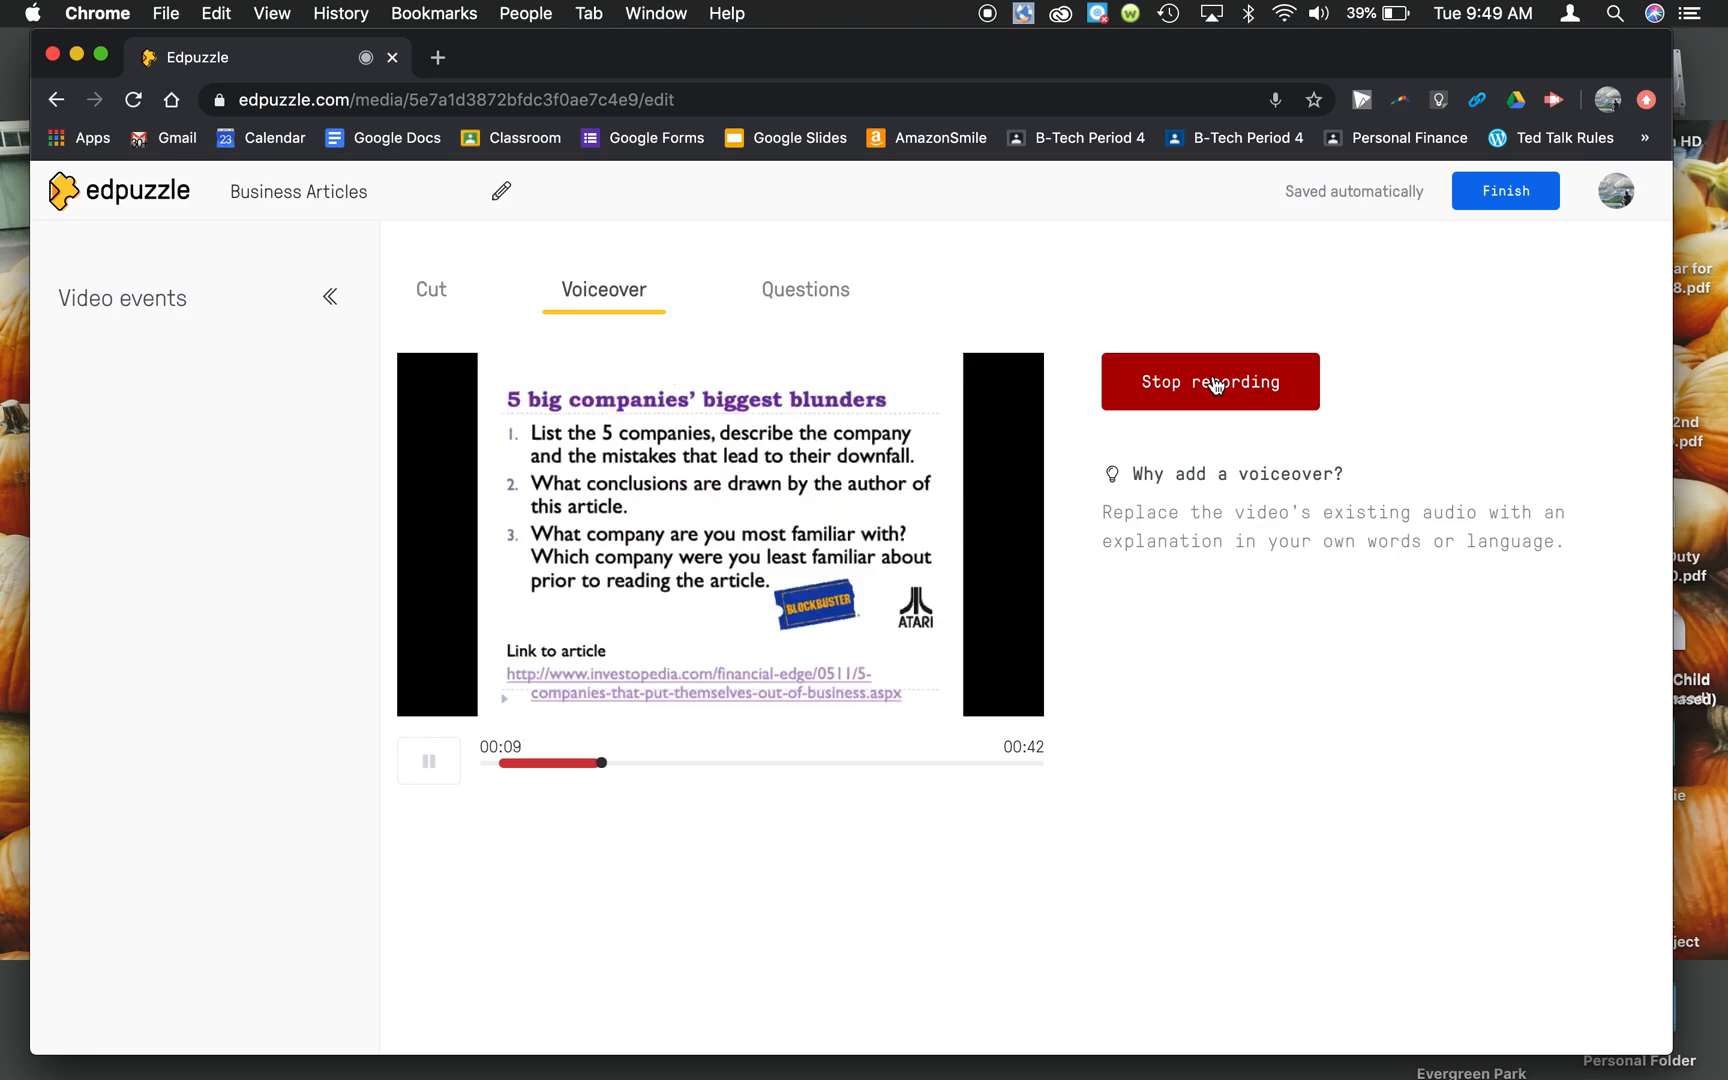
left_click(1209, 381)
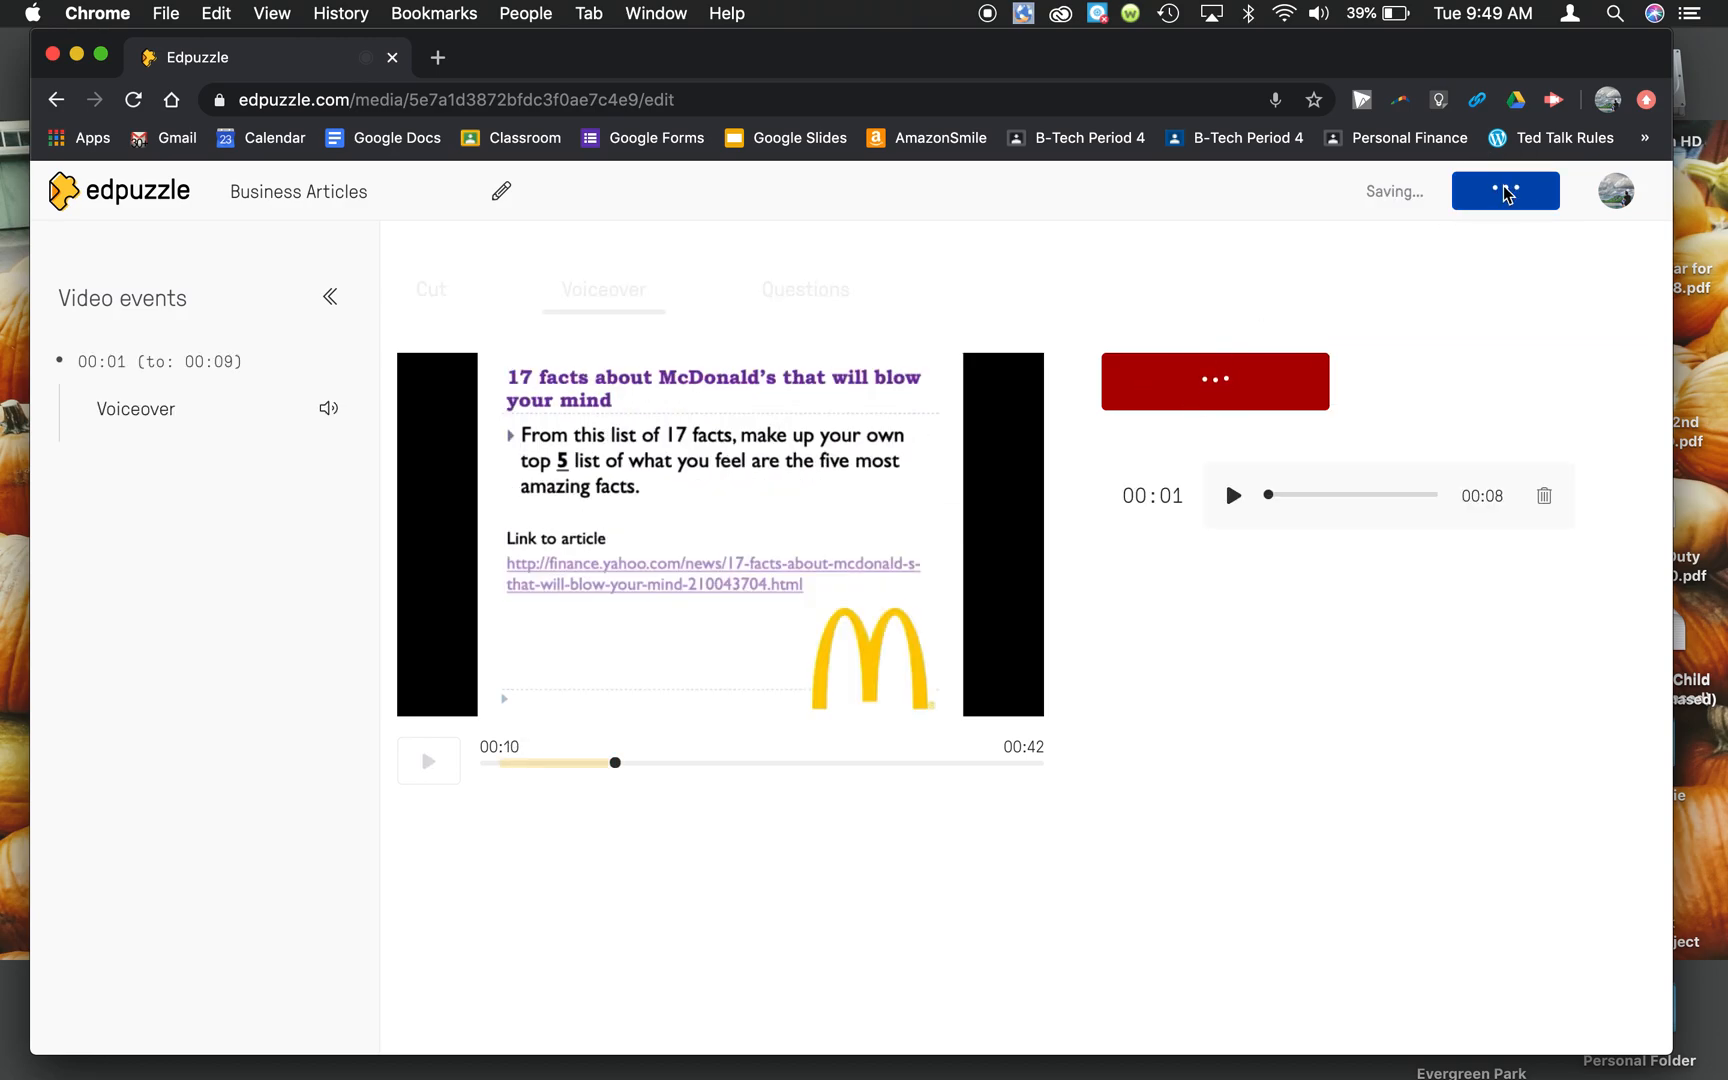